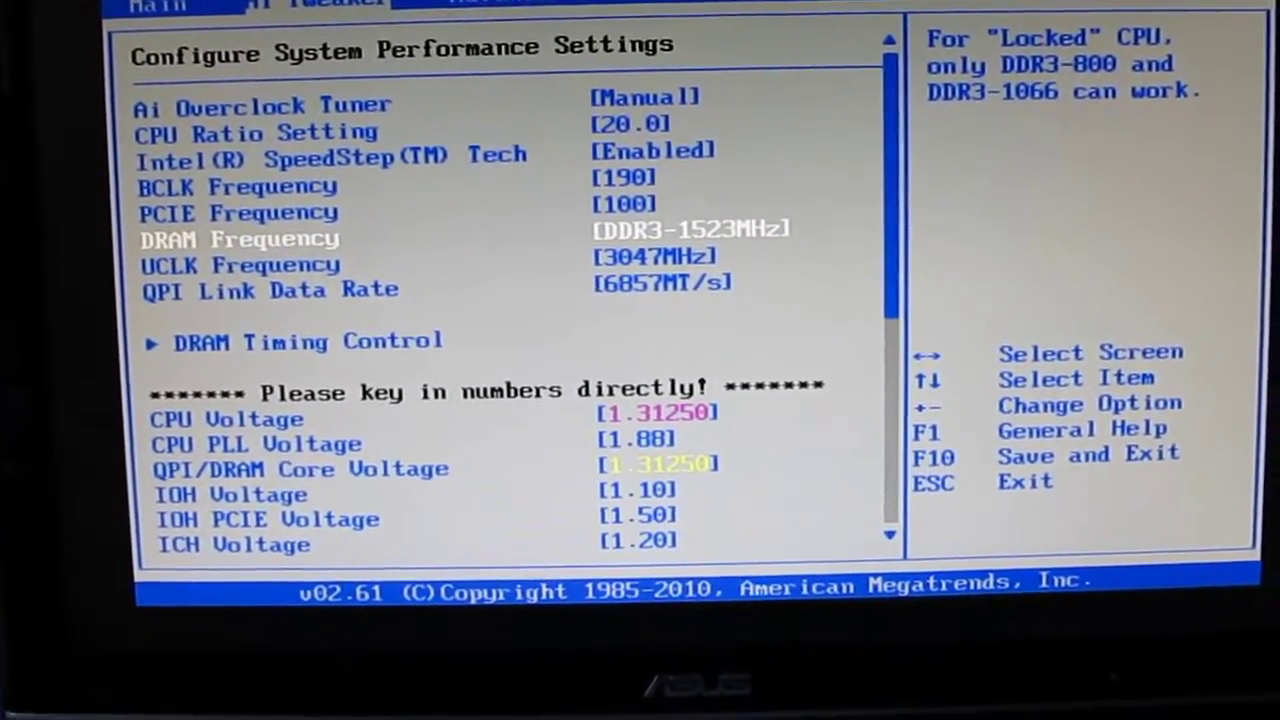
- Highlight the UCLK Frequency entry in Ai Tweaker to read its help note
{"action": "key", "text": "Down"}
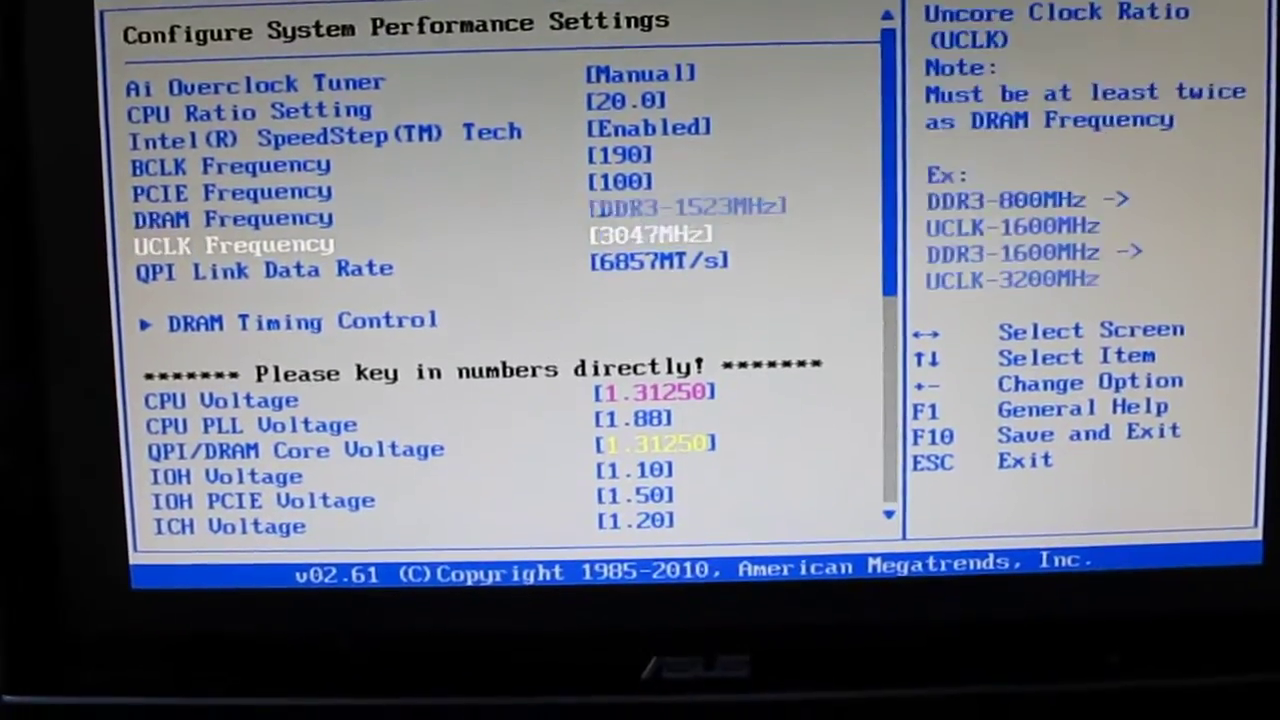